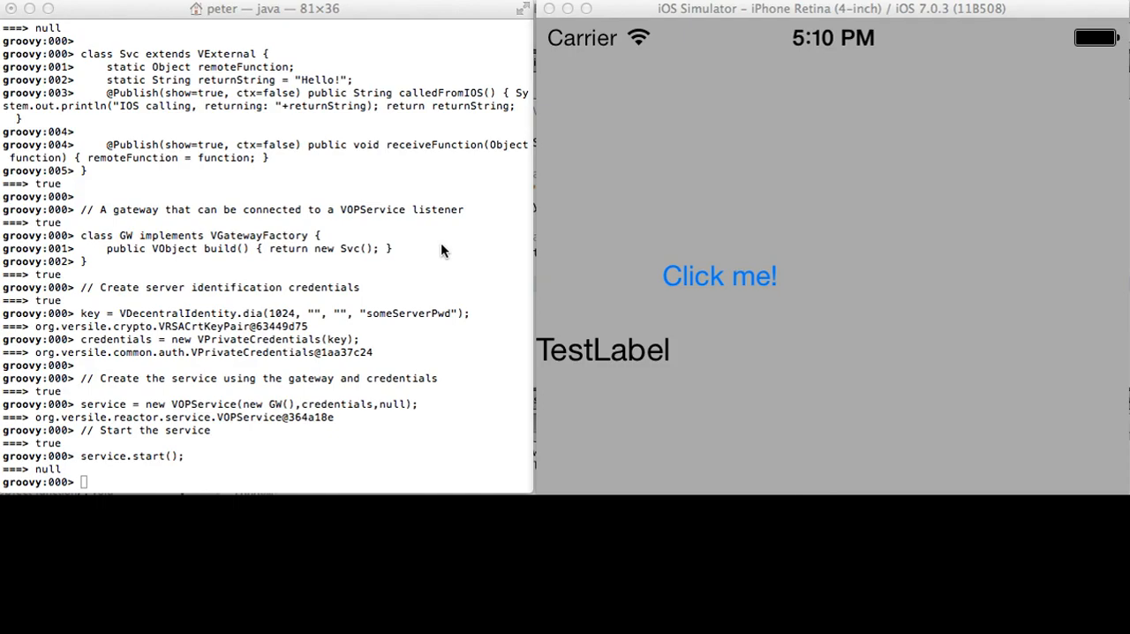
mouse_move(810, 128)
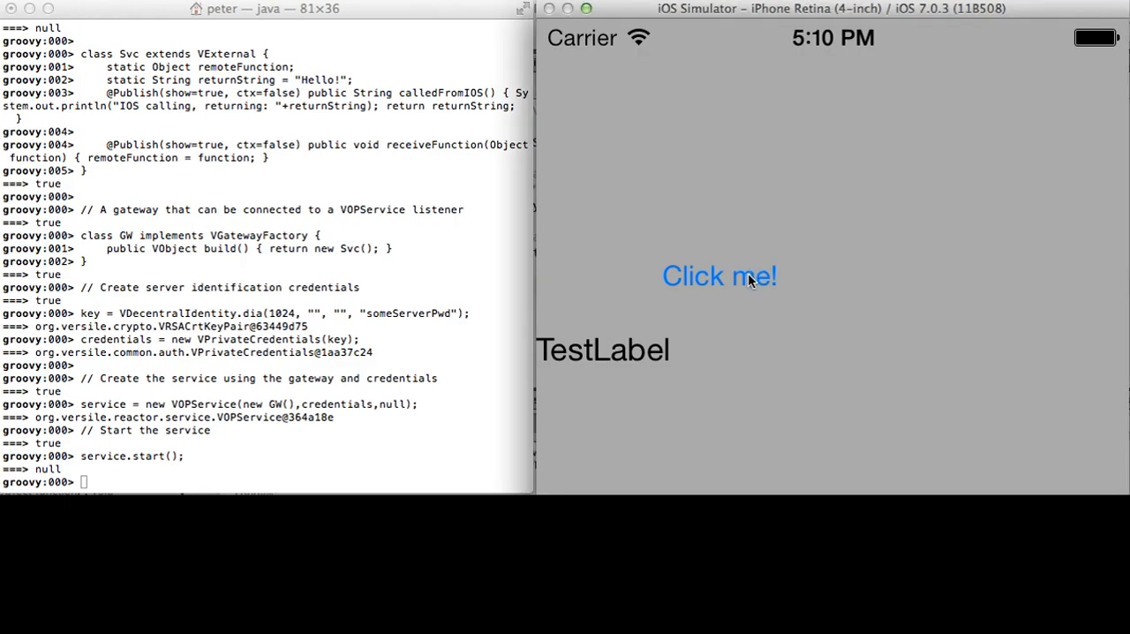
Tap the app's 'Click me!' button so the server returns 'Hello!' as its text.
click(719, 275)
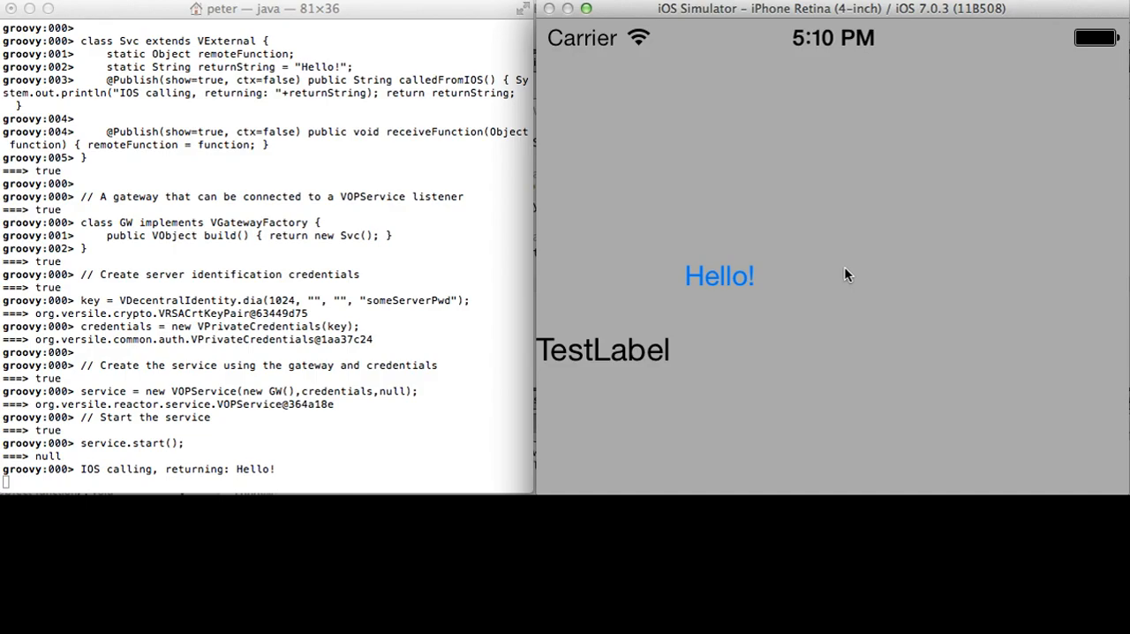
mouse_move(316, 488)
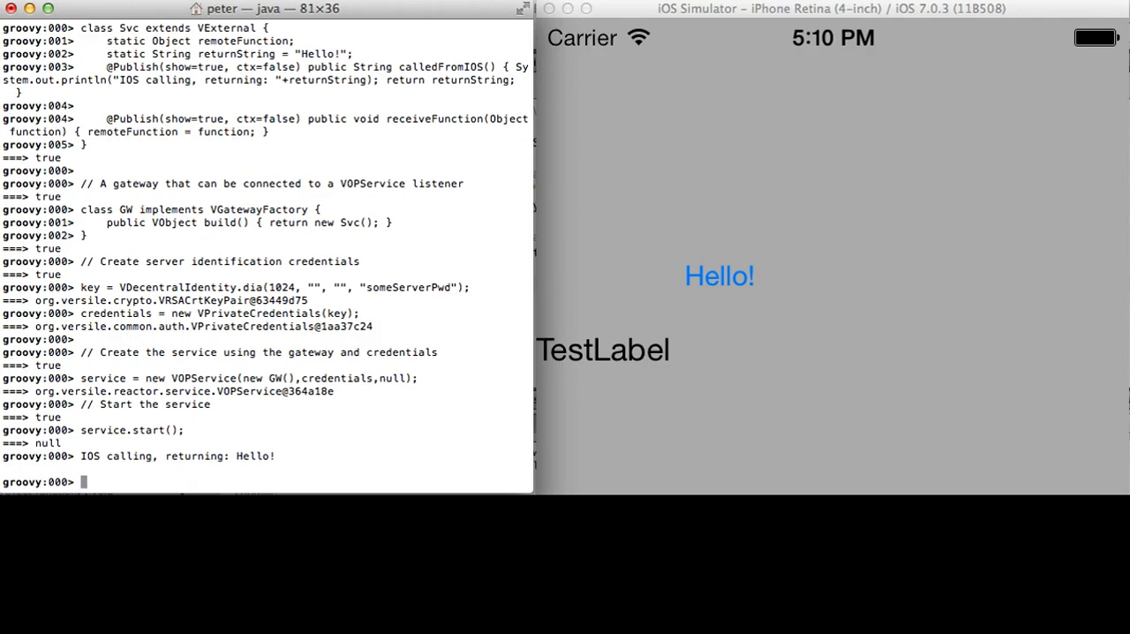
Set Svc.returnString to "Test" in the Groovy shell.
text(S)
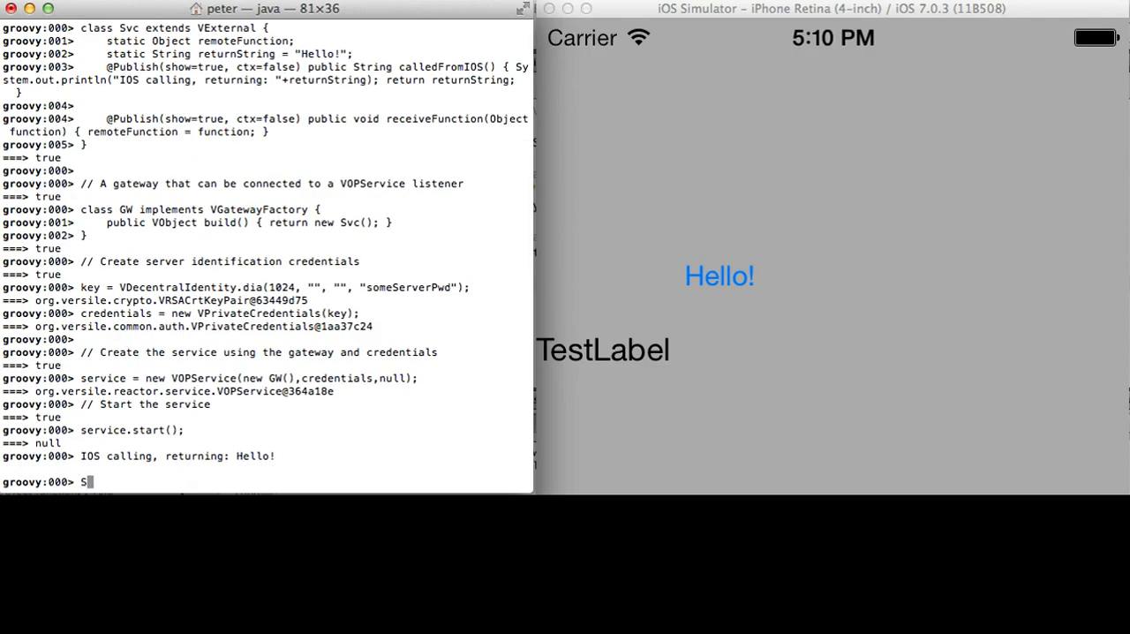
text(vc.returnString = "Te)
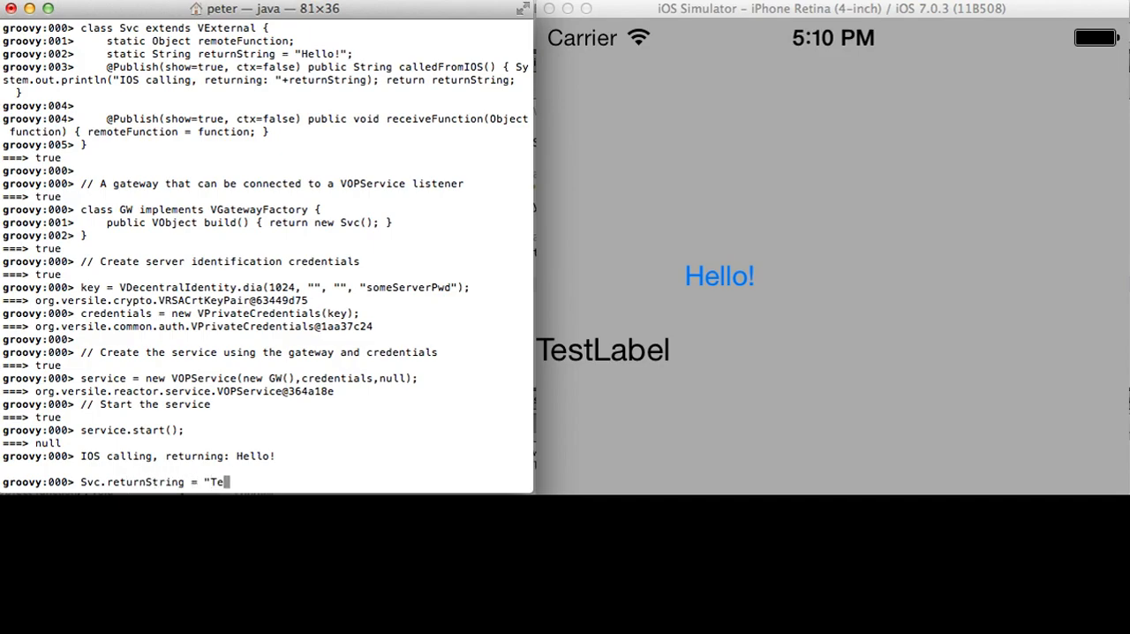
key(Return)
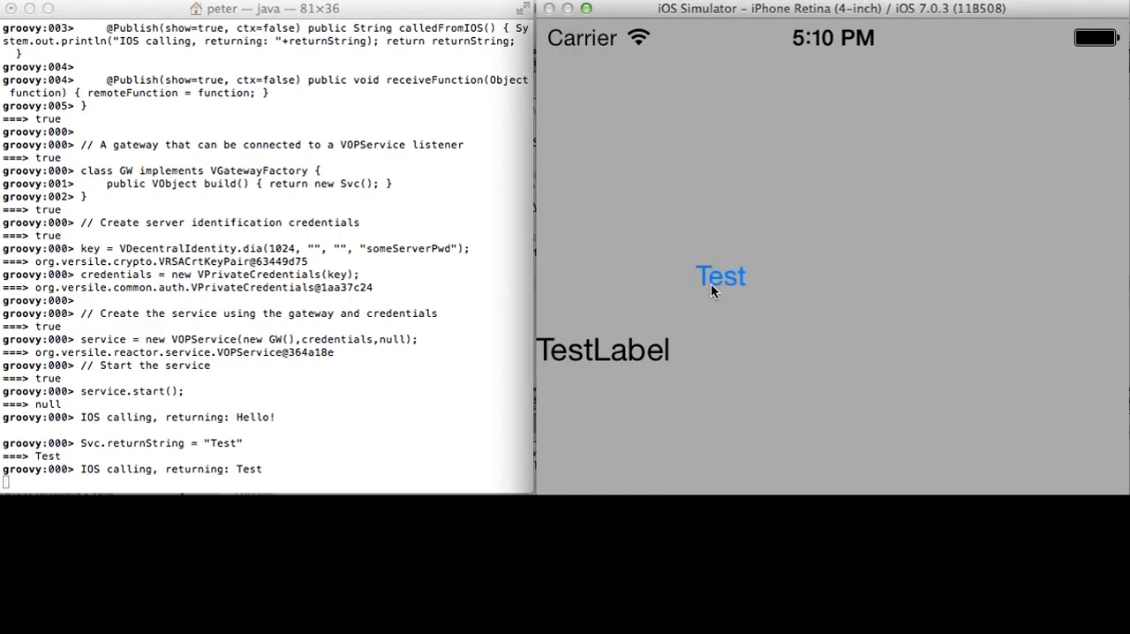
mouse_move(719, 330)
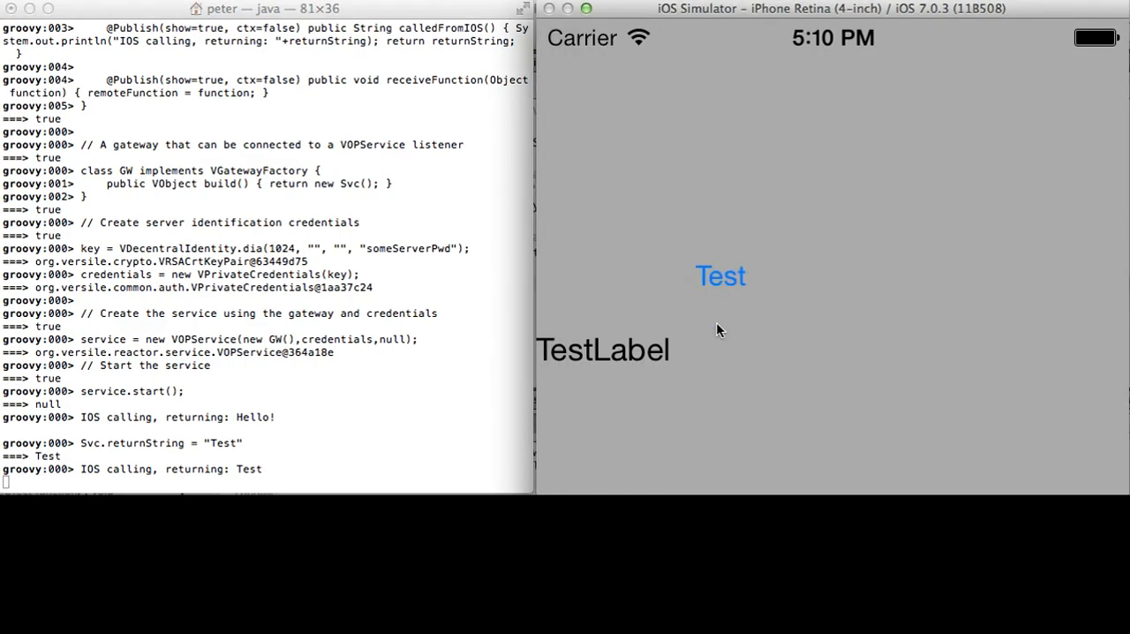
mouse_move(459, 384)
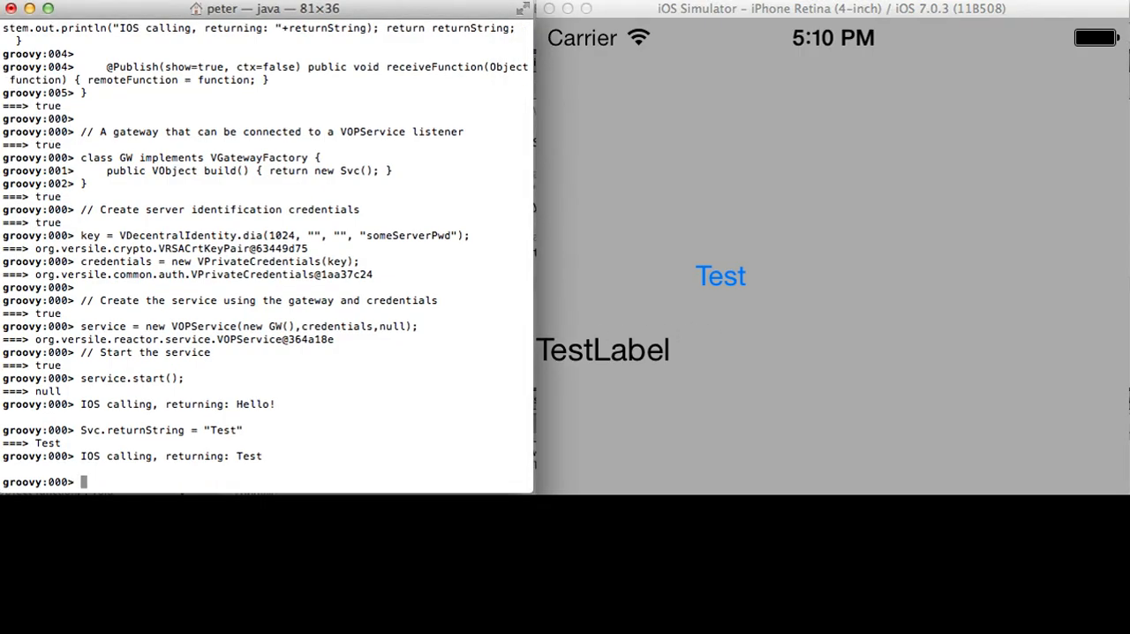
Run Svc.remoteFunction.call("Test") to push 'Test' to the app's label.
text(S)
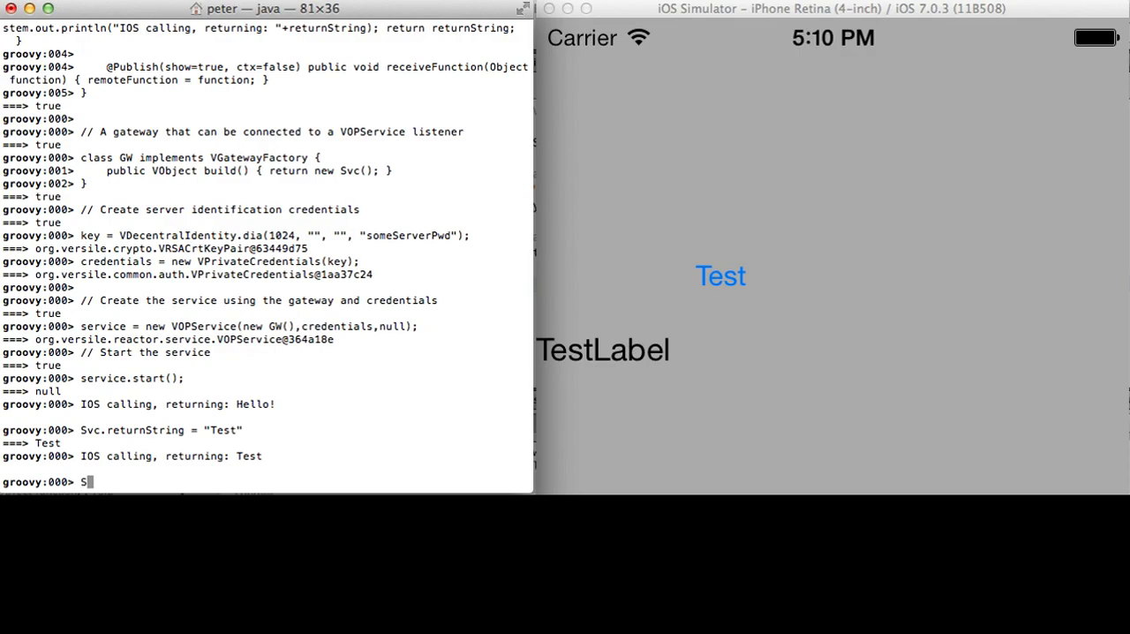
text(vc.)
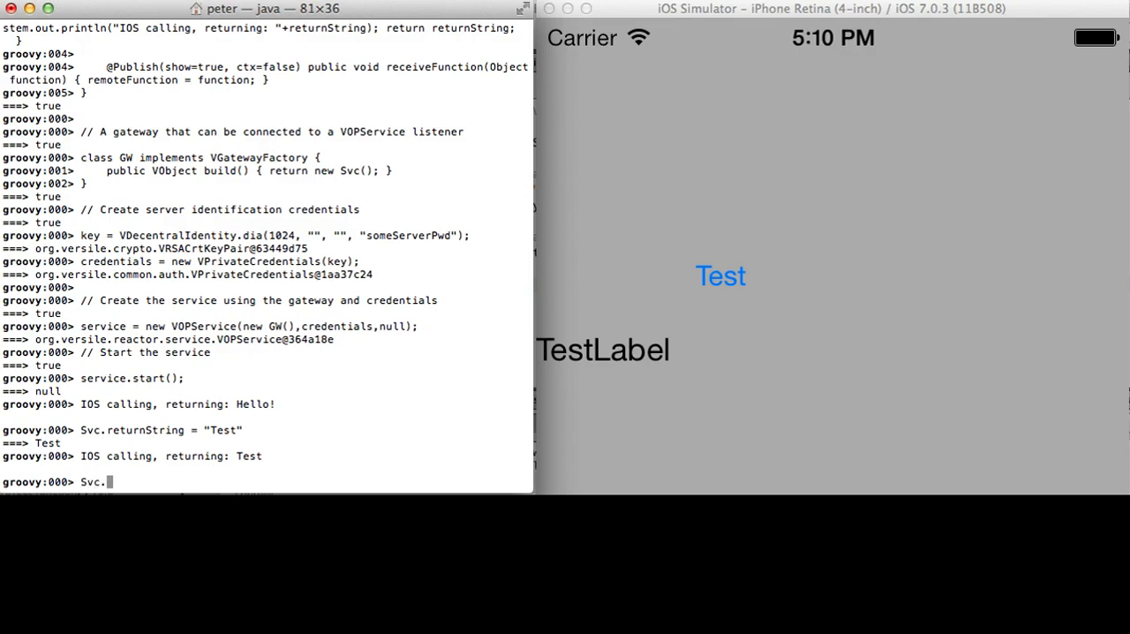
text(remote)
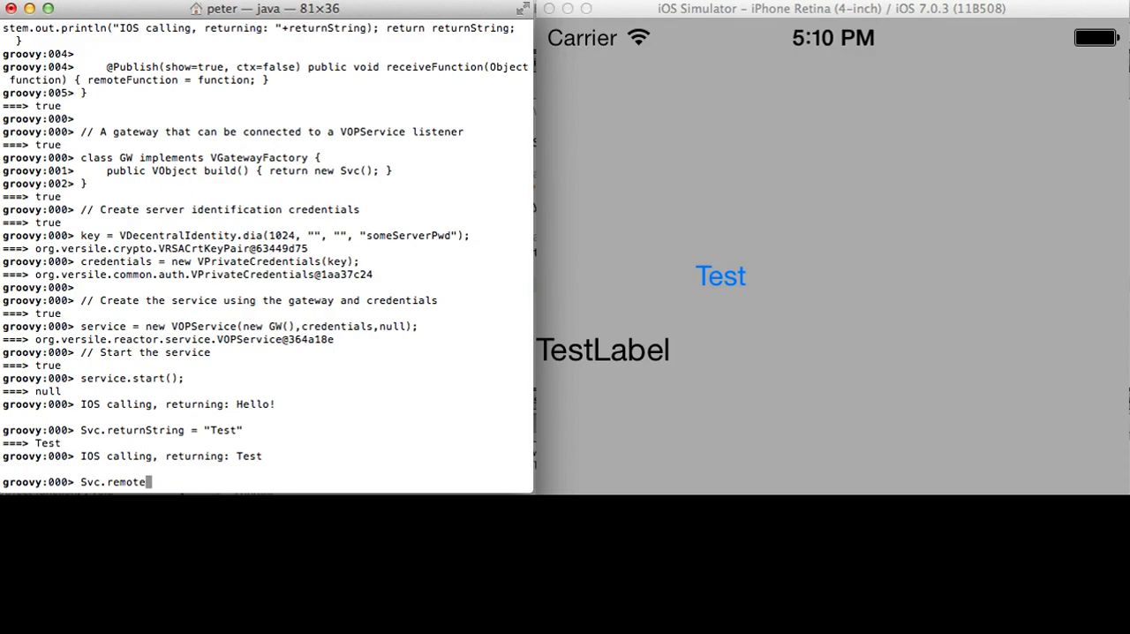
text(Function.cal)
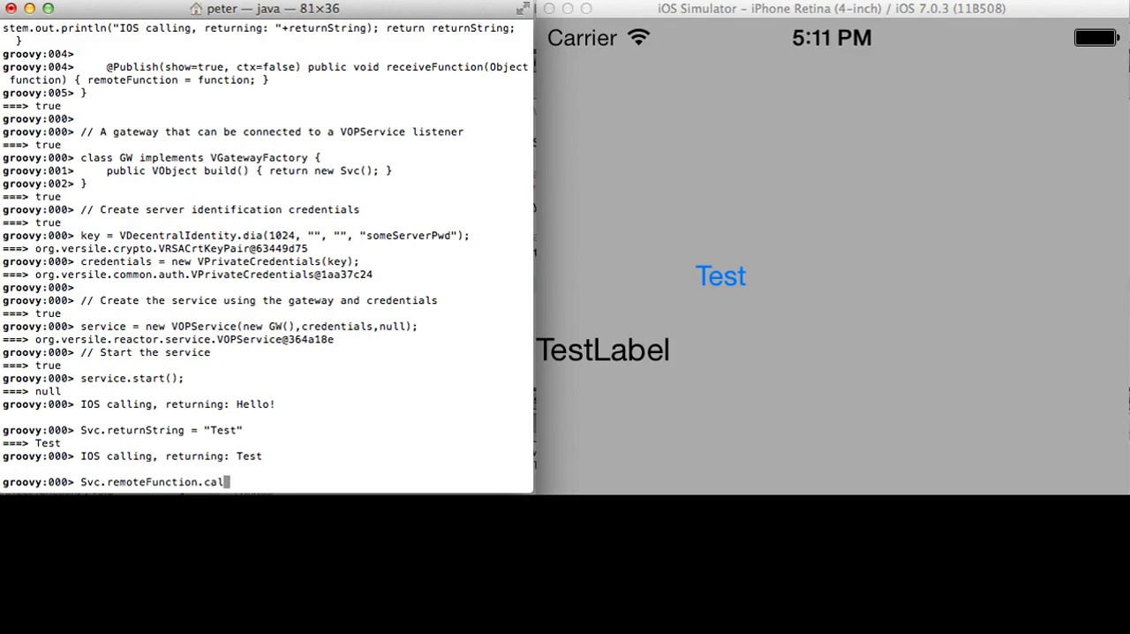
text(("Te)
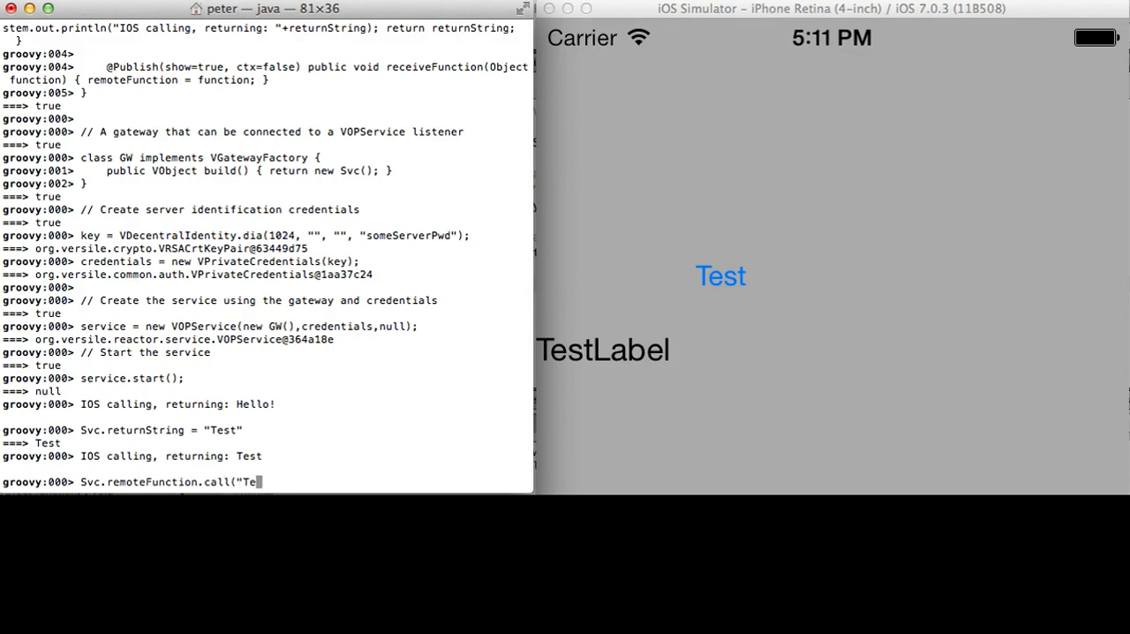
key(Return)
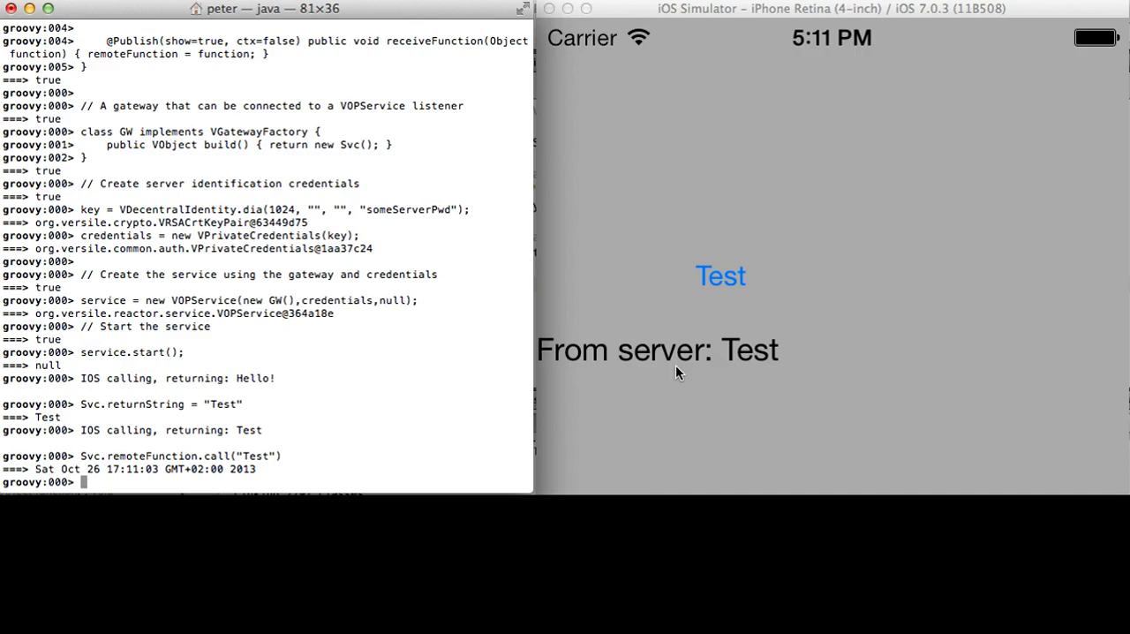
mouse_move(672, 395)
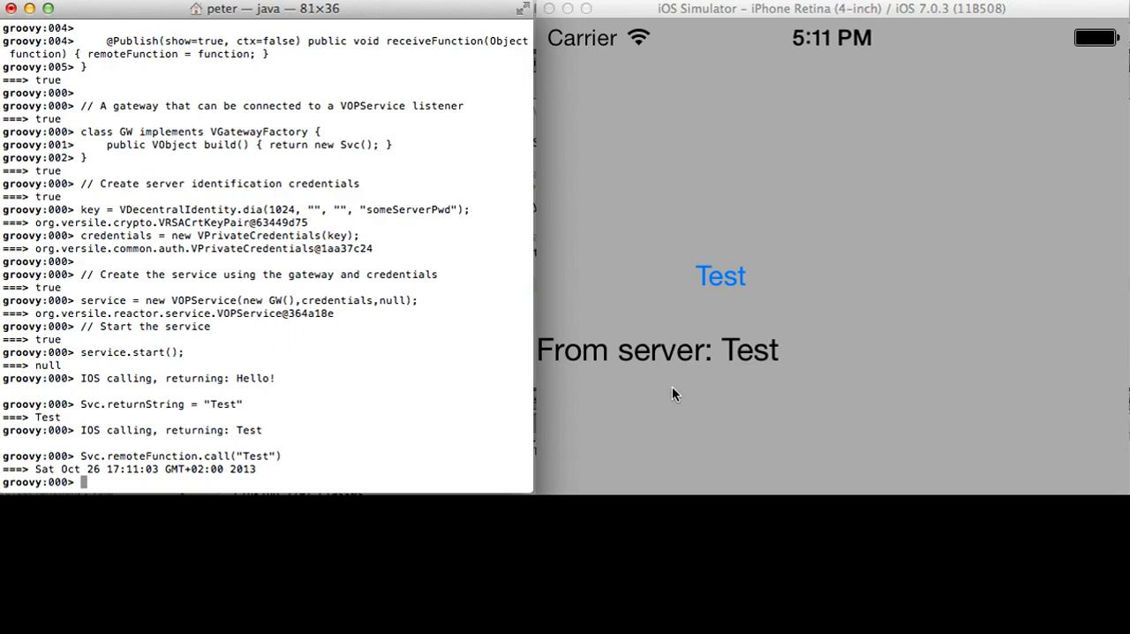
mouse_move(267, 465)
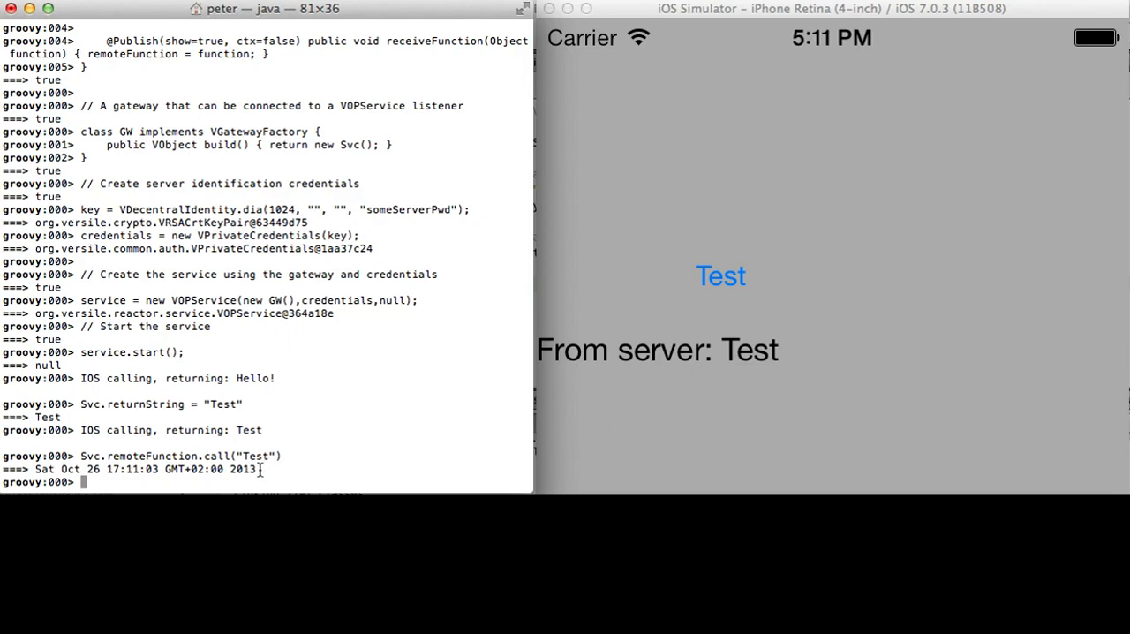
Recall the previous call and change its argument to "Test 2".
text(Svc.remoteFunction.call("Test"))
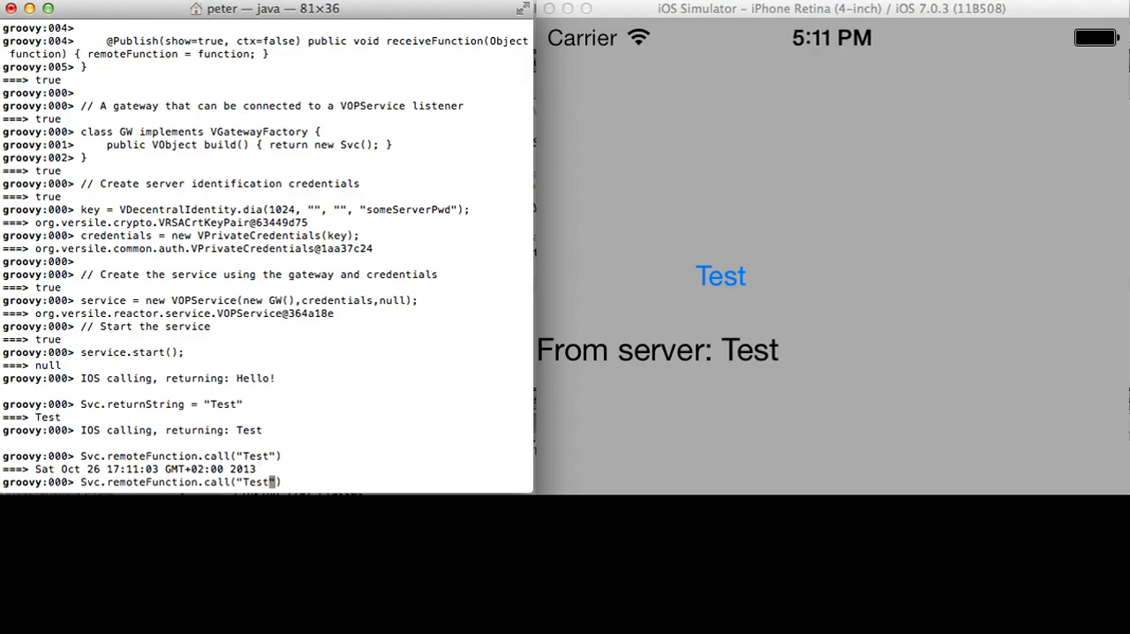
text(2)
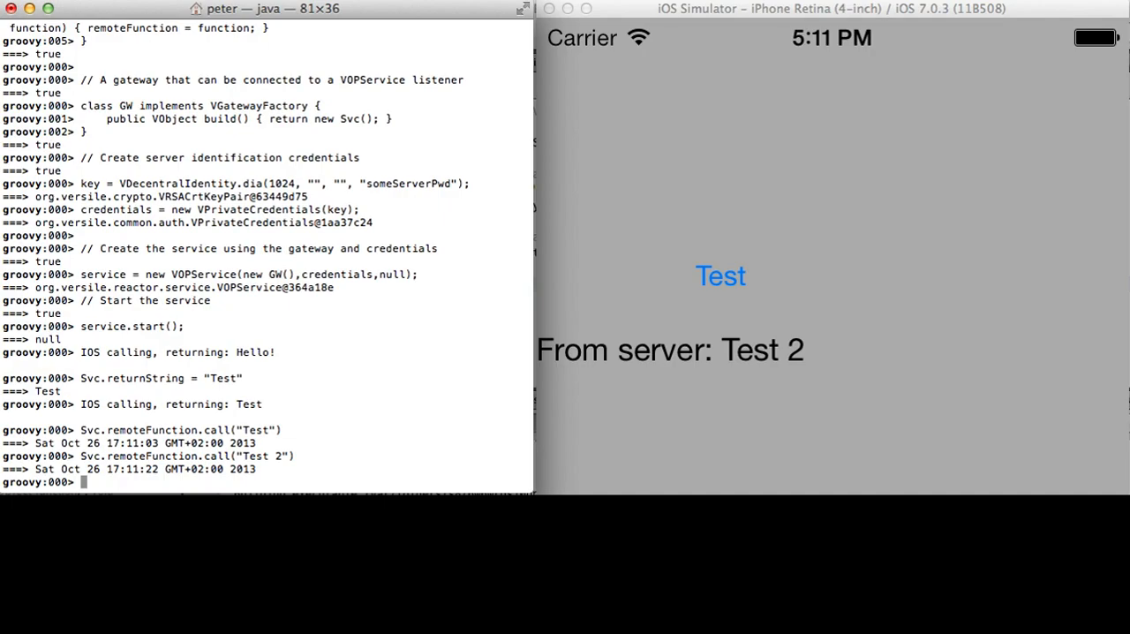
mouse_move(316, 383)
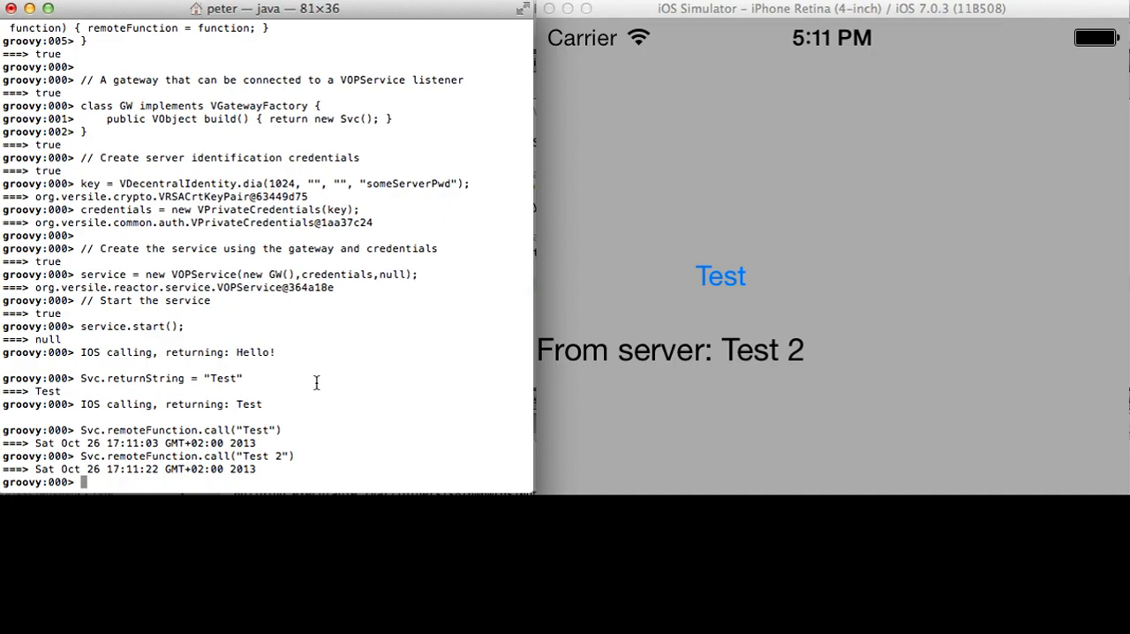